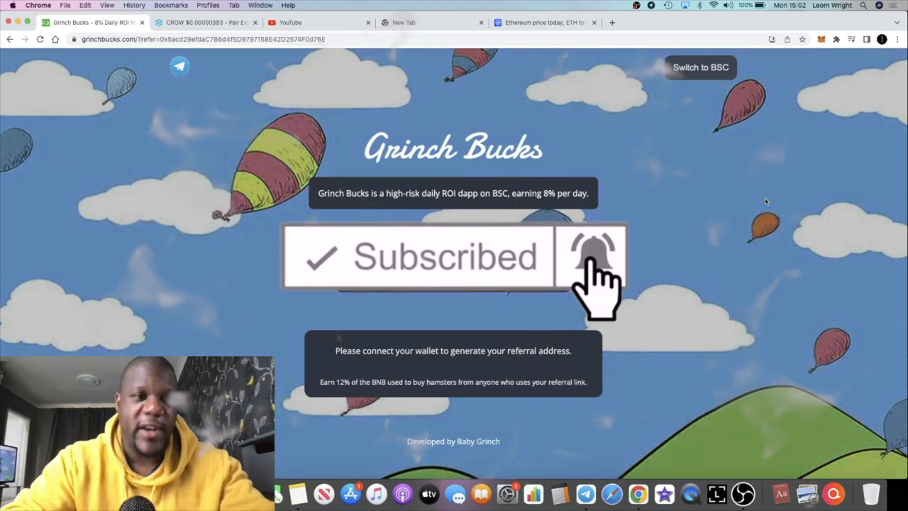
Switch to the DEXTools WETH/CROW pair explorer showing DEXTscore 35
{"action": "left_click", "coordinate": [206, 22]}
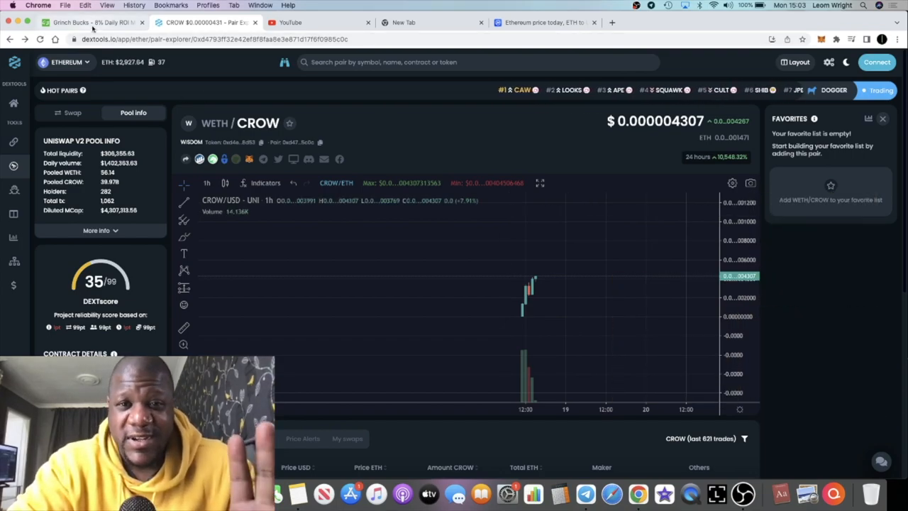
Return to the Grinch Bucks page with the 18 April 2022 launch countdown
{"action": "left_click", "coordinate": [92, 22]}
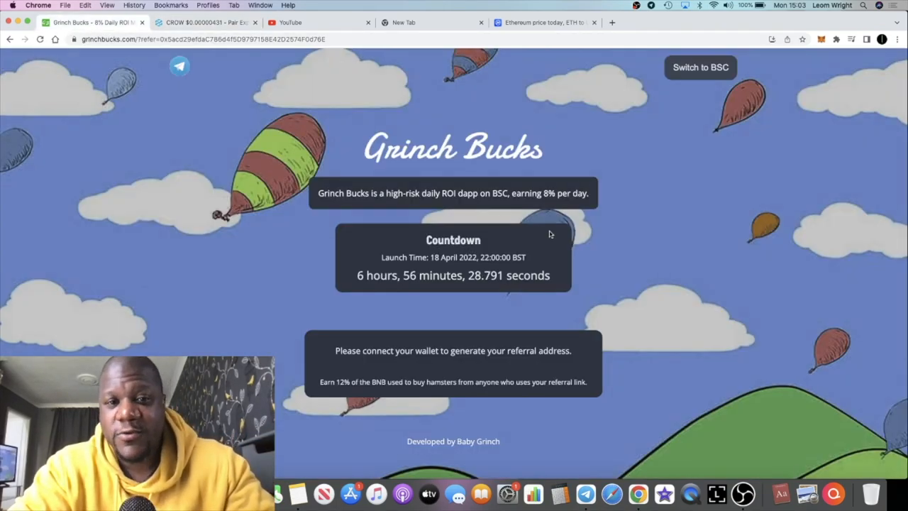
{"action": "mouse_move", "coordinate": [619, 228]}
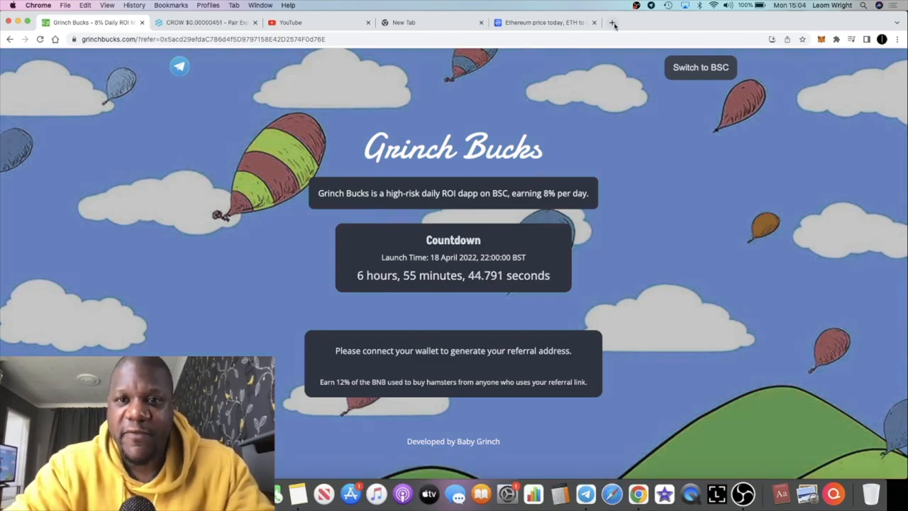
Connect a wallet on DripFi in a new tab, then return to Grinch Bucks
{"action": "left_click", "coordinate": [613, 23]}
{"action": "type", "text": "dripfi.app"}
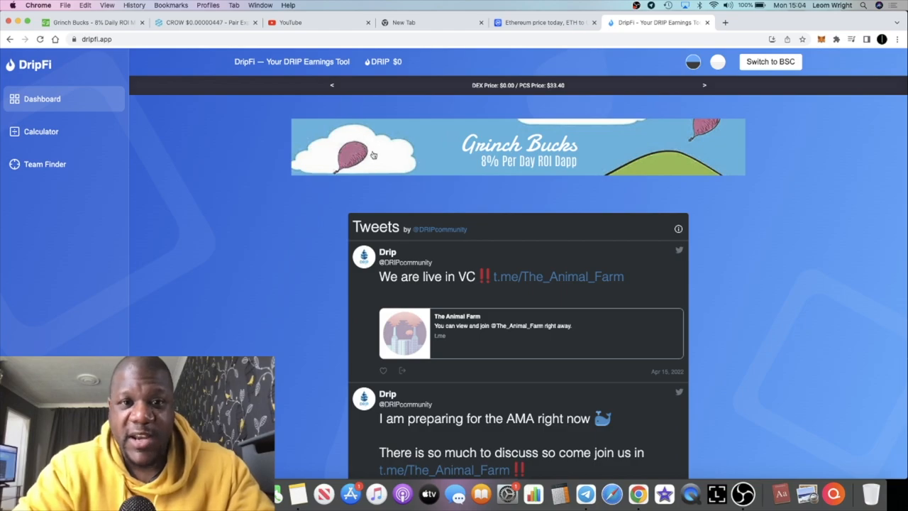
{"action": "mouse_move", "coordinate": [774, 59]}
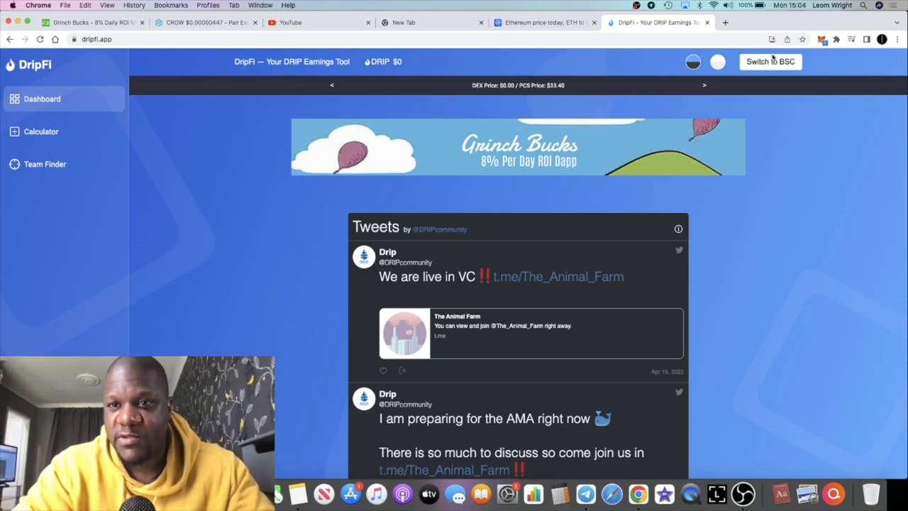
{"action": "left_click", "coordinate": [770, 62]}
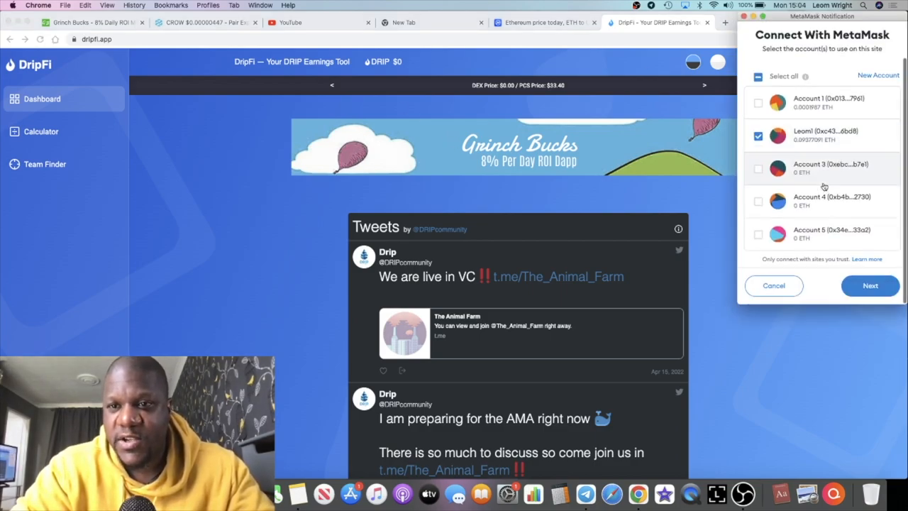
{"action": "left_click", "coordinate": [870, 285]}
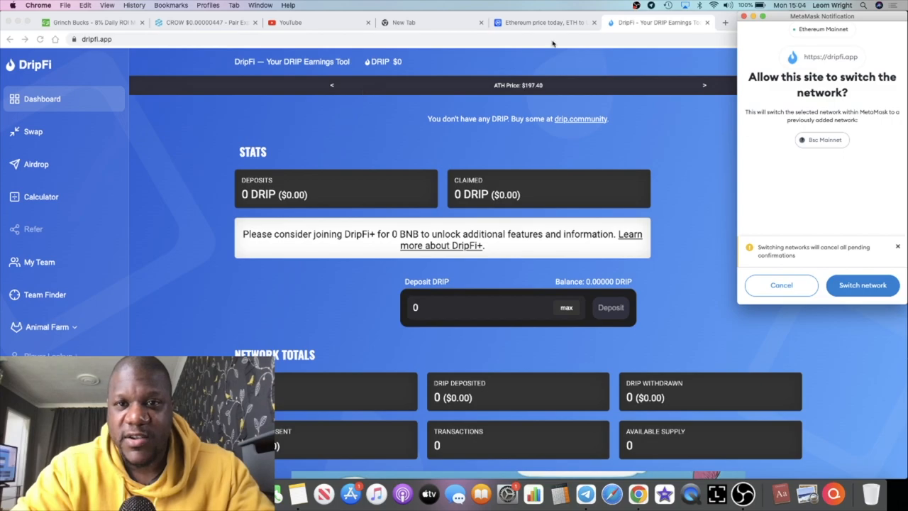
{"action": "left_click", "coordinate": [92, 21]}
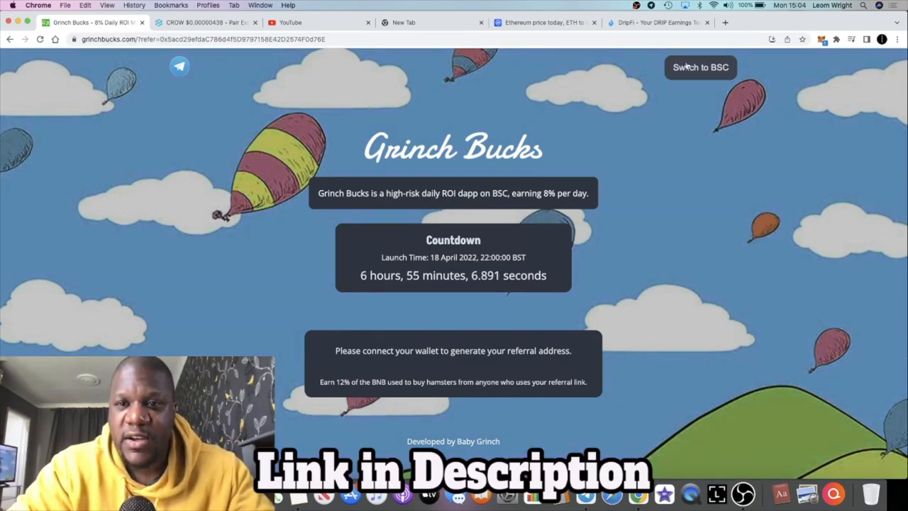
Connect MetaMask to Grinch Bucks to reveal contract stats and the referral link
{"action": "left_click", "coordinate": [701, 67]}
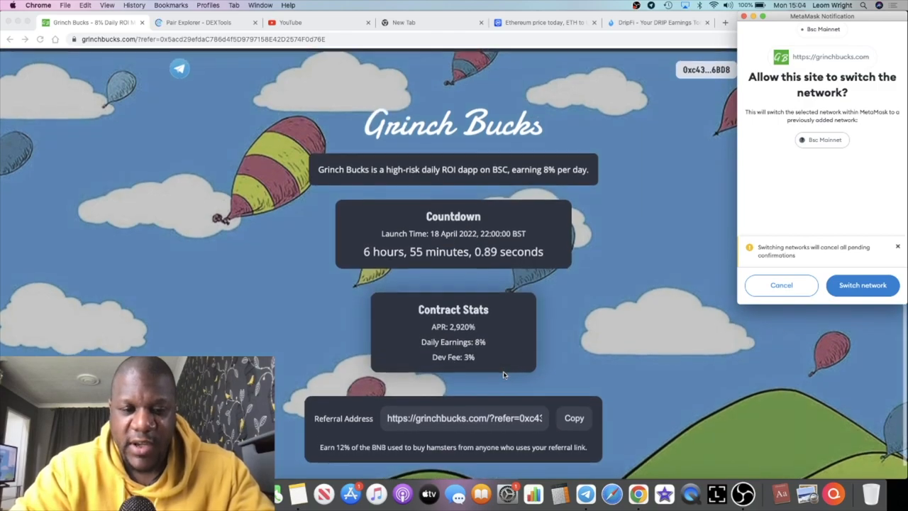
{"action": "left_click", "coordinate": [862, 285]}
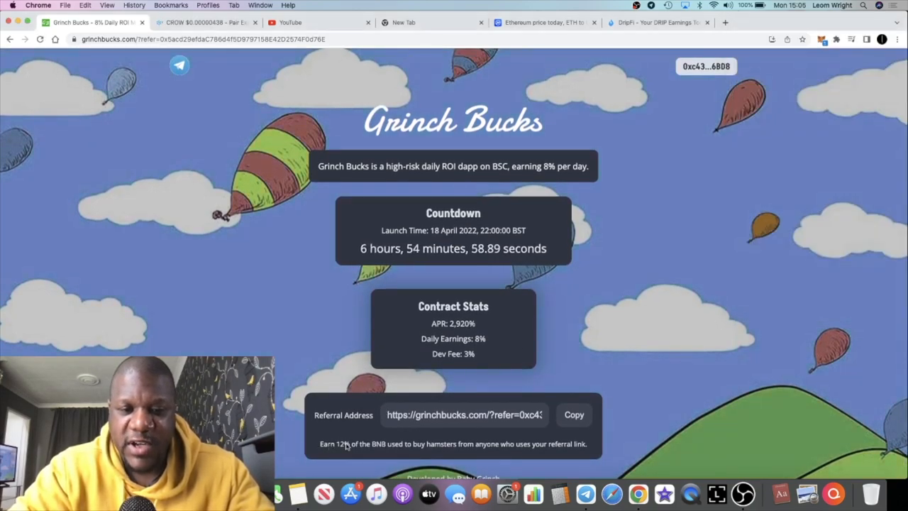